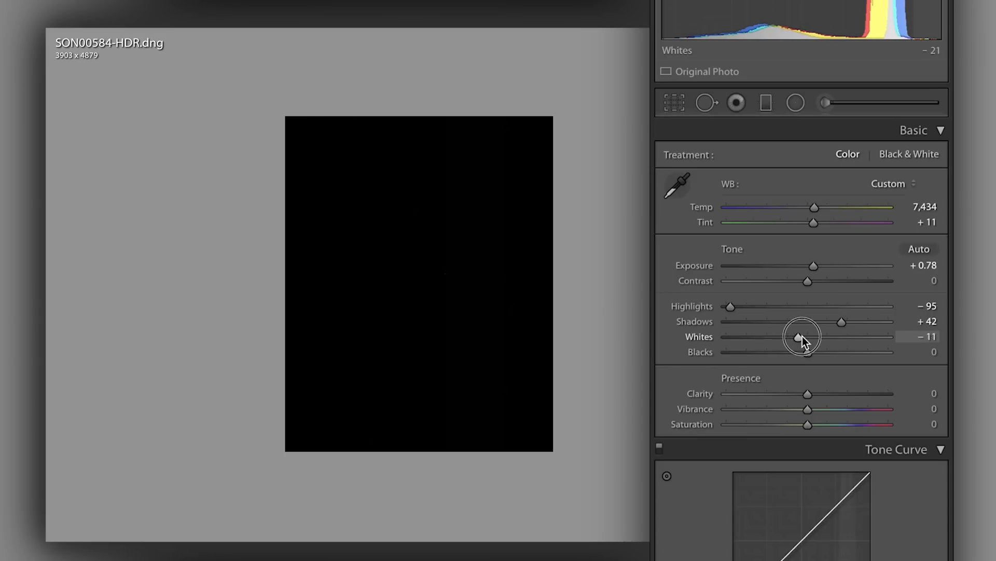
- Adjust Whites up, back down, then to about +59, just before clipping appears
left_click_drag(799, 336, 865, 336)
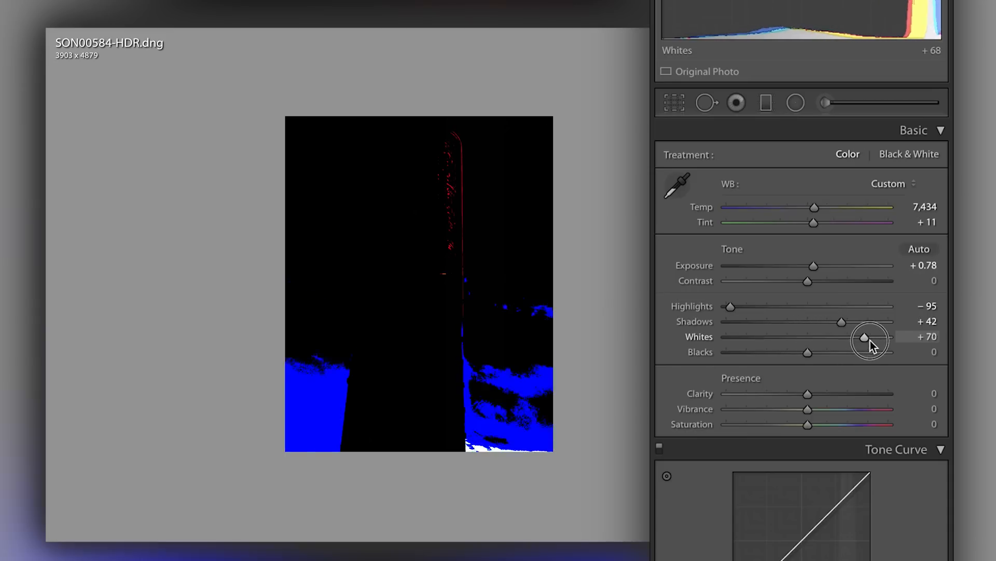
left_click_drag(864, 337, 844, 337)
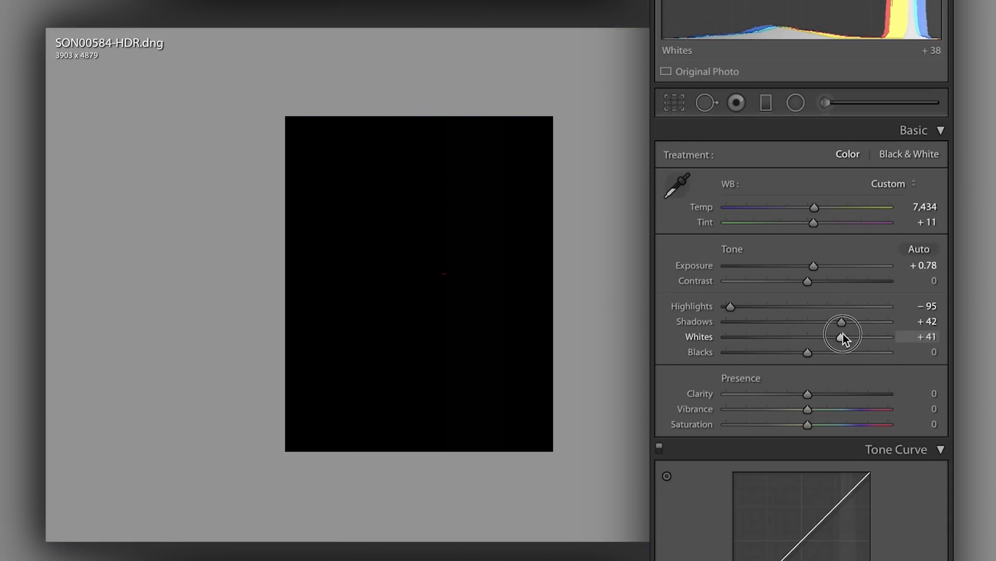
left_click_drag(843, 337, 860, 336)
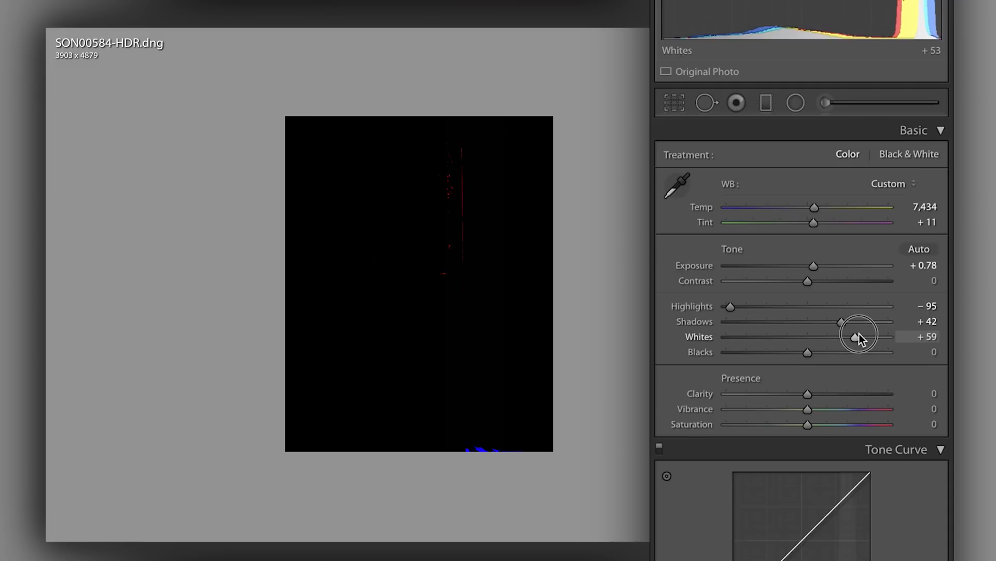